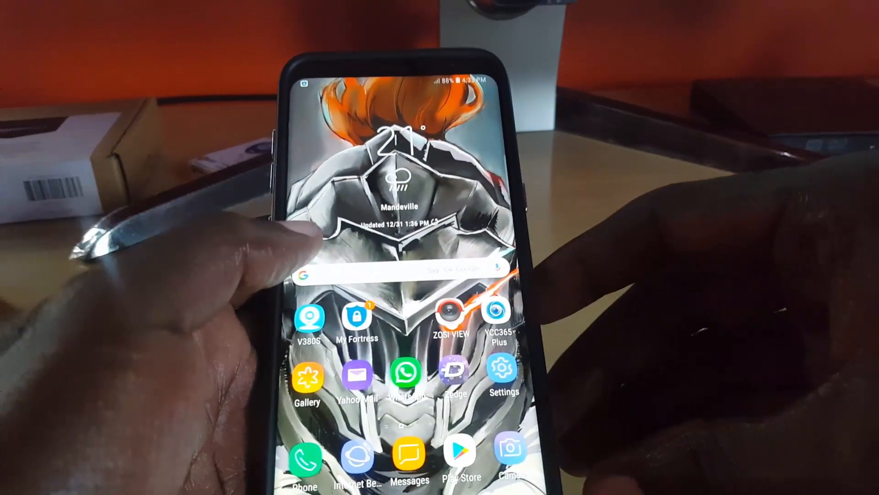
Swipe down on the home screen to reach the apps.
left_click_drag(393, 79, 393, 225)
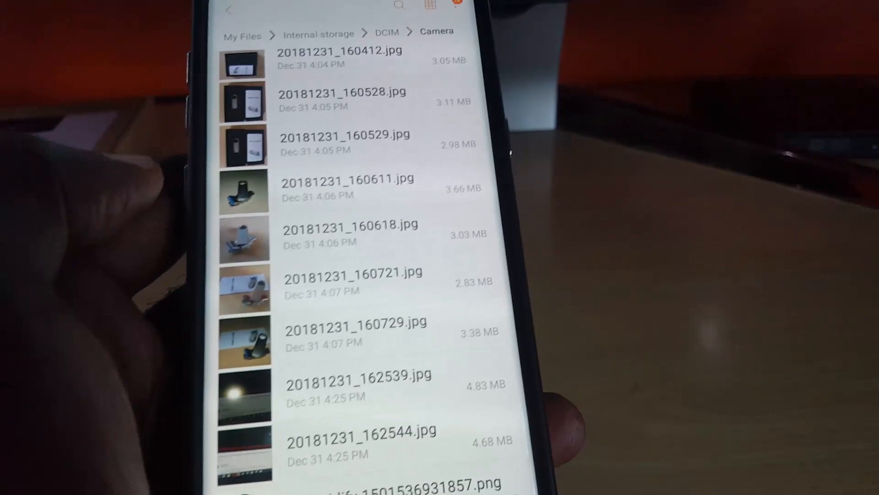
Select a dated JPG photo in the DCIM Camera folder.
left_click(247, 294)
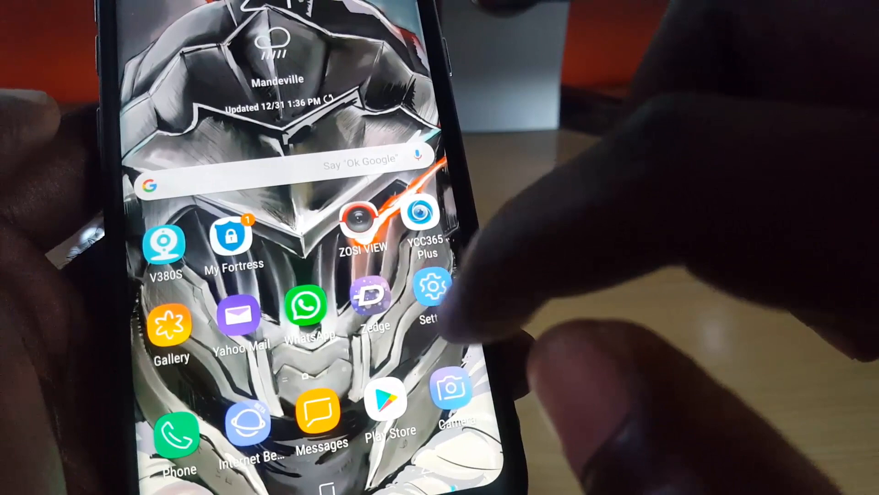
Reach the storage overview in Settings and unmount the USB storage from its menu.
left_click(431, 287)
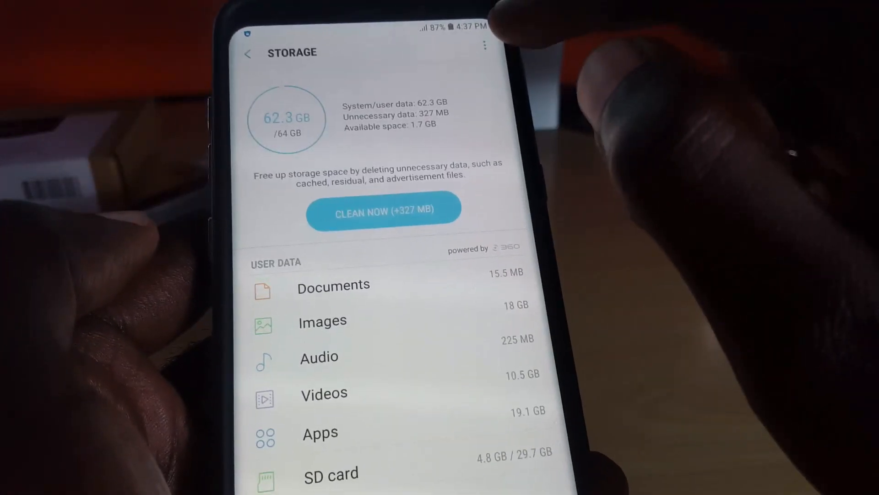
left_click(483, 45)
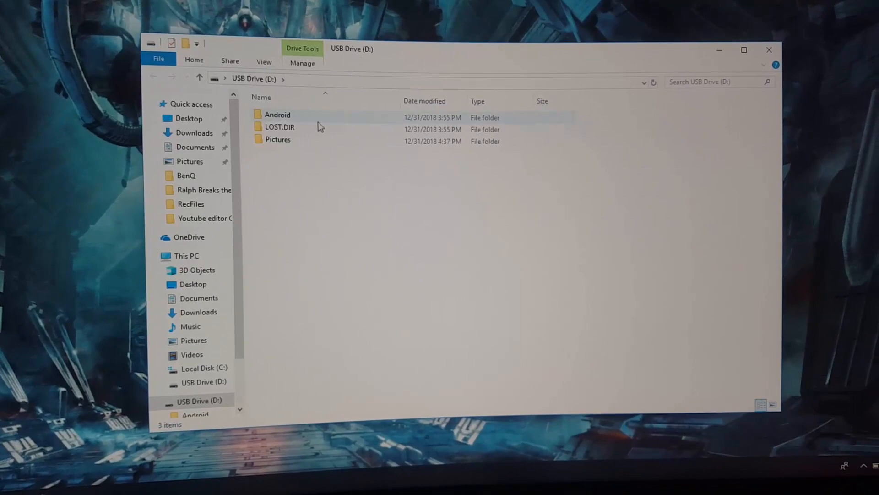
mouse_move(252, 173)
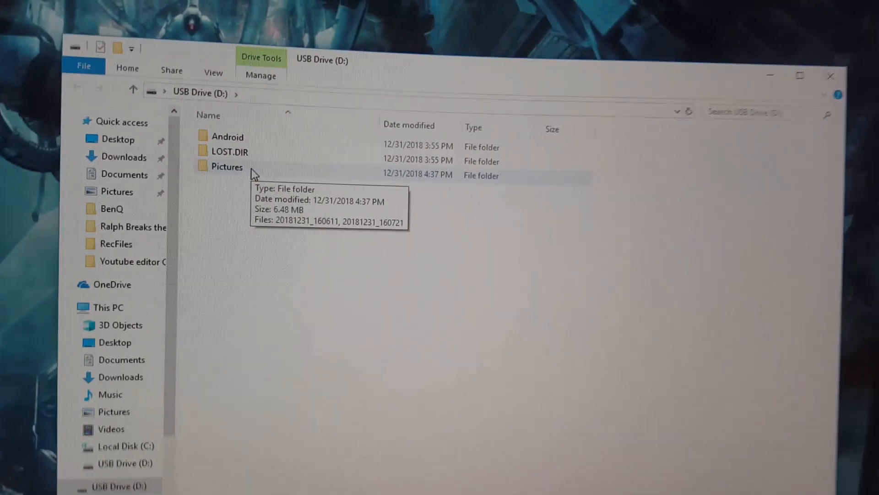
View photo 20181231_160721 from the USB drive's Pictures folder in Photos.
double_click(228, 167)
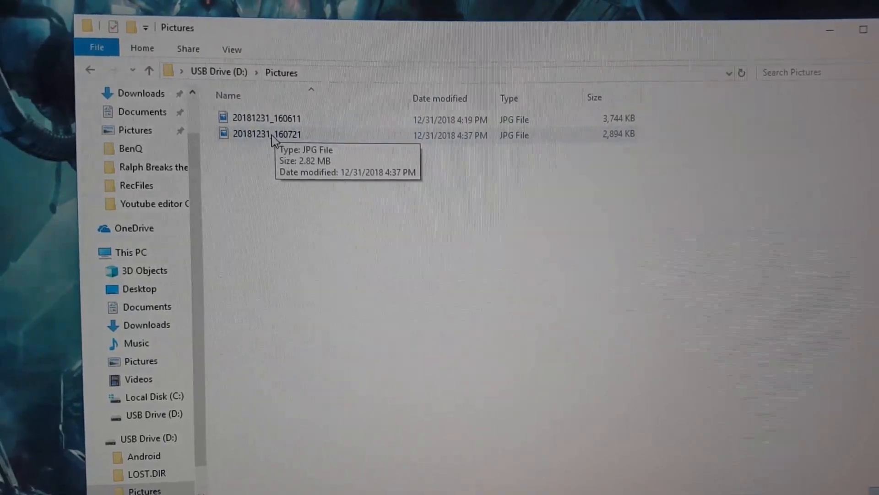
double_click(262, 134)
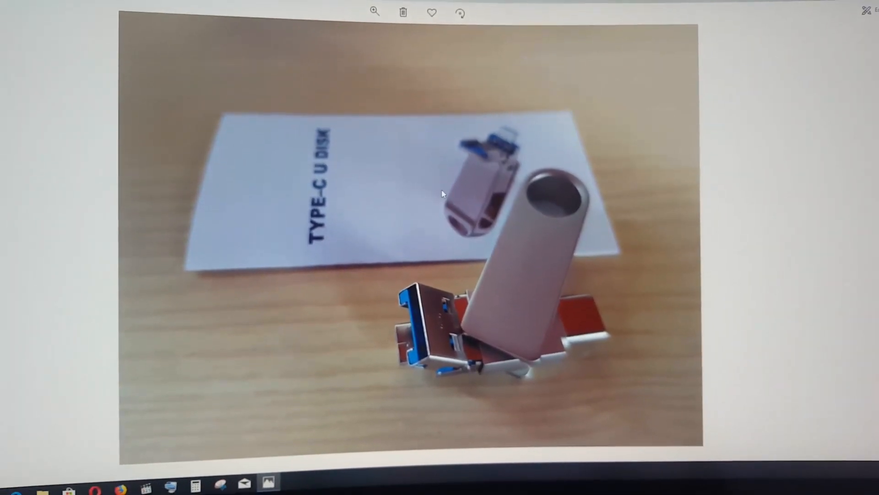